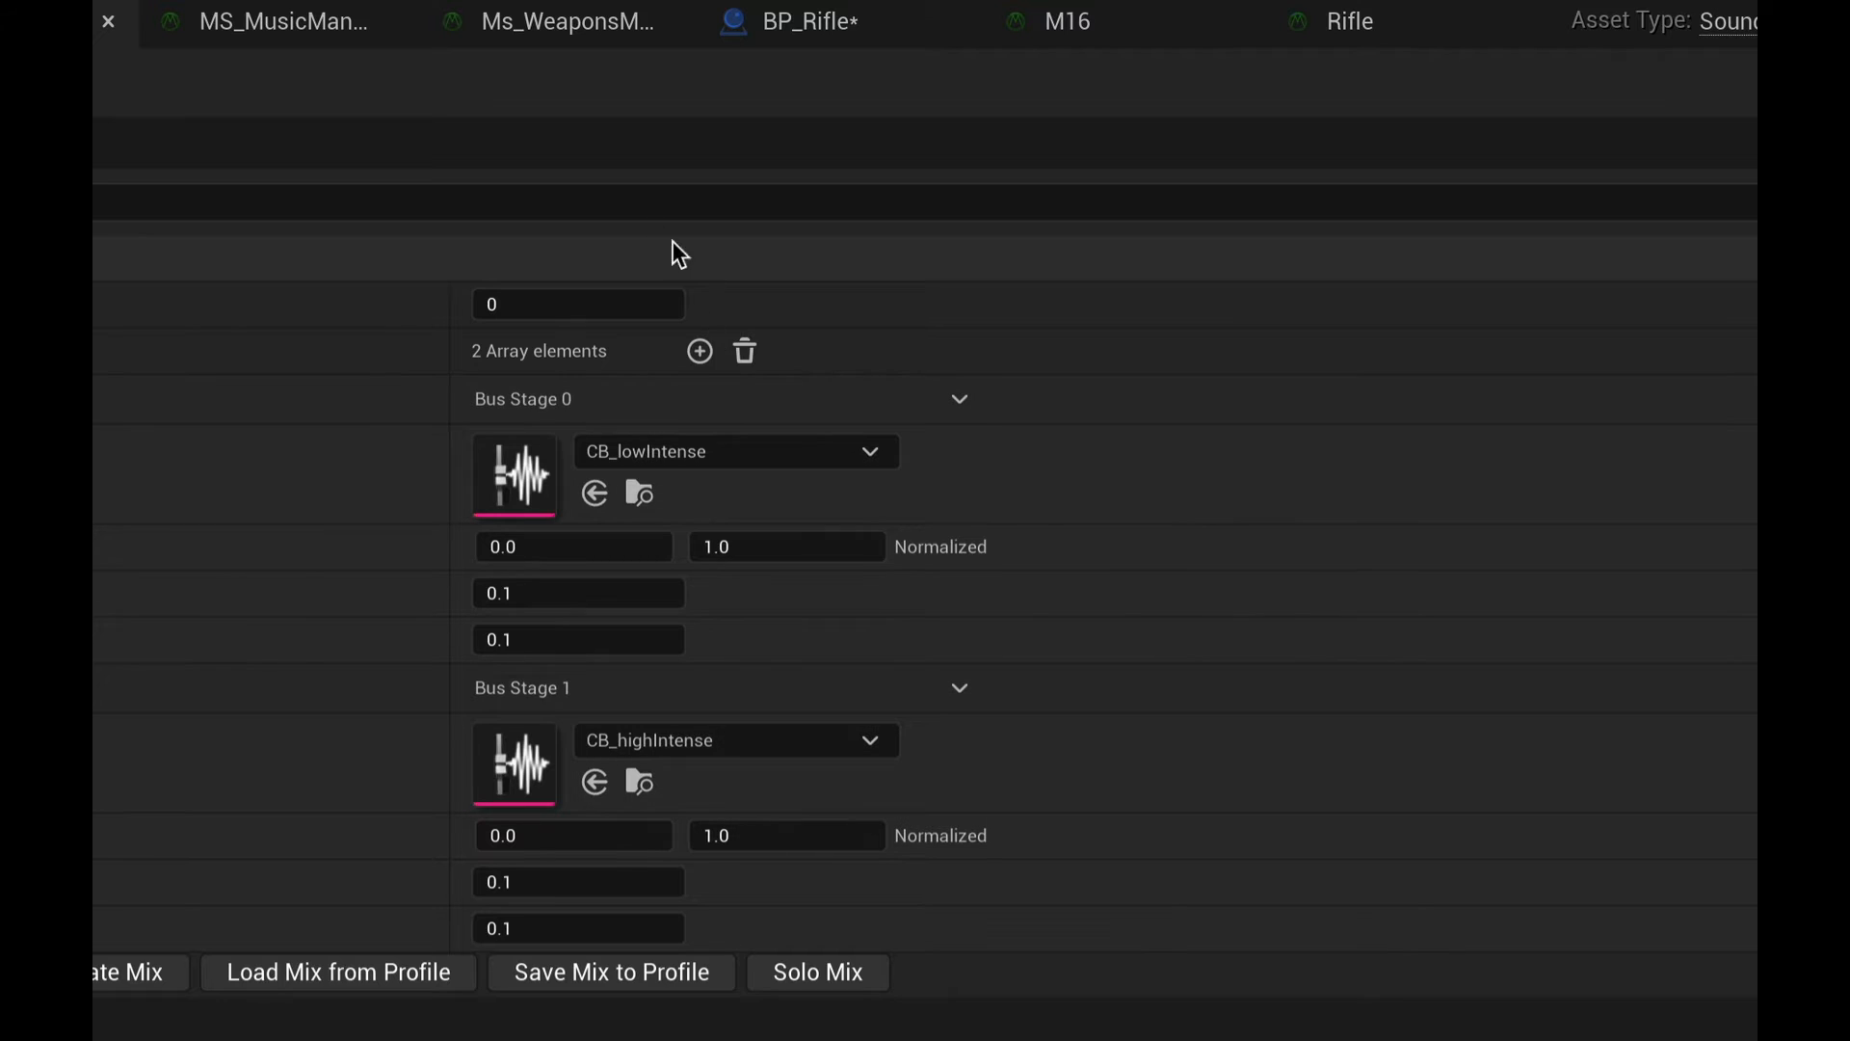
- Set the Control Bus Mix profile index to 1 for the muted low-intensity stage
click(577, 303)
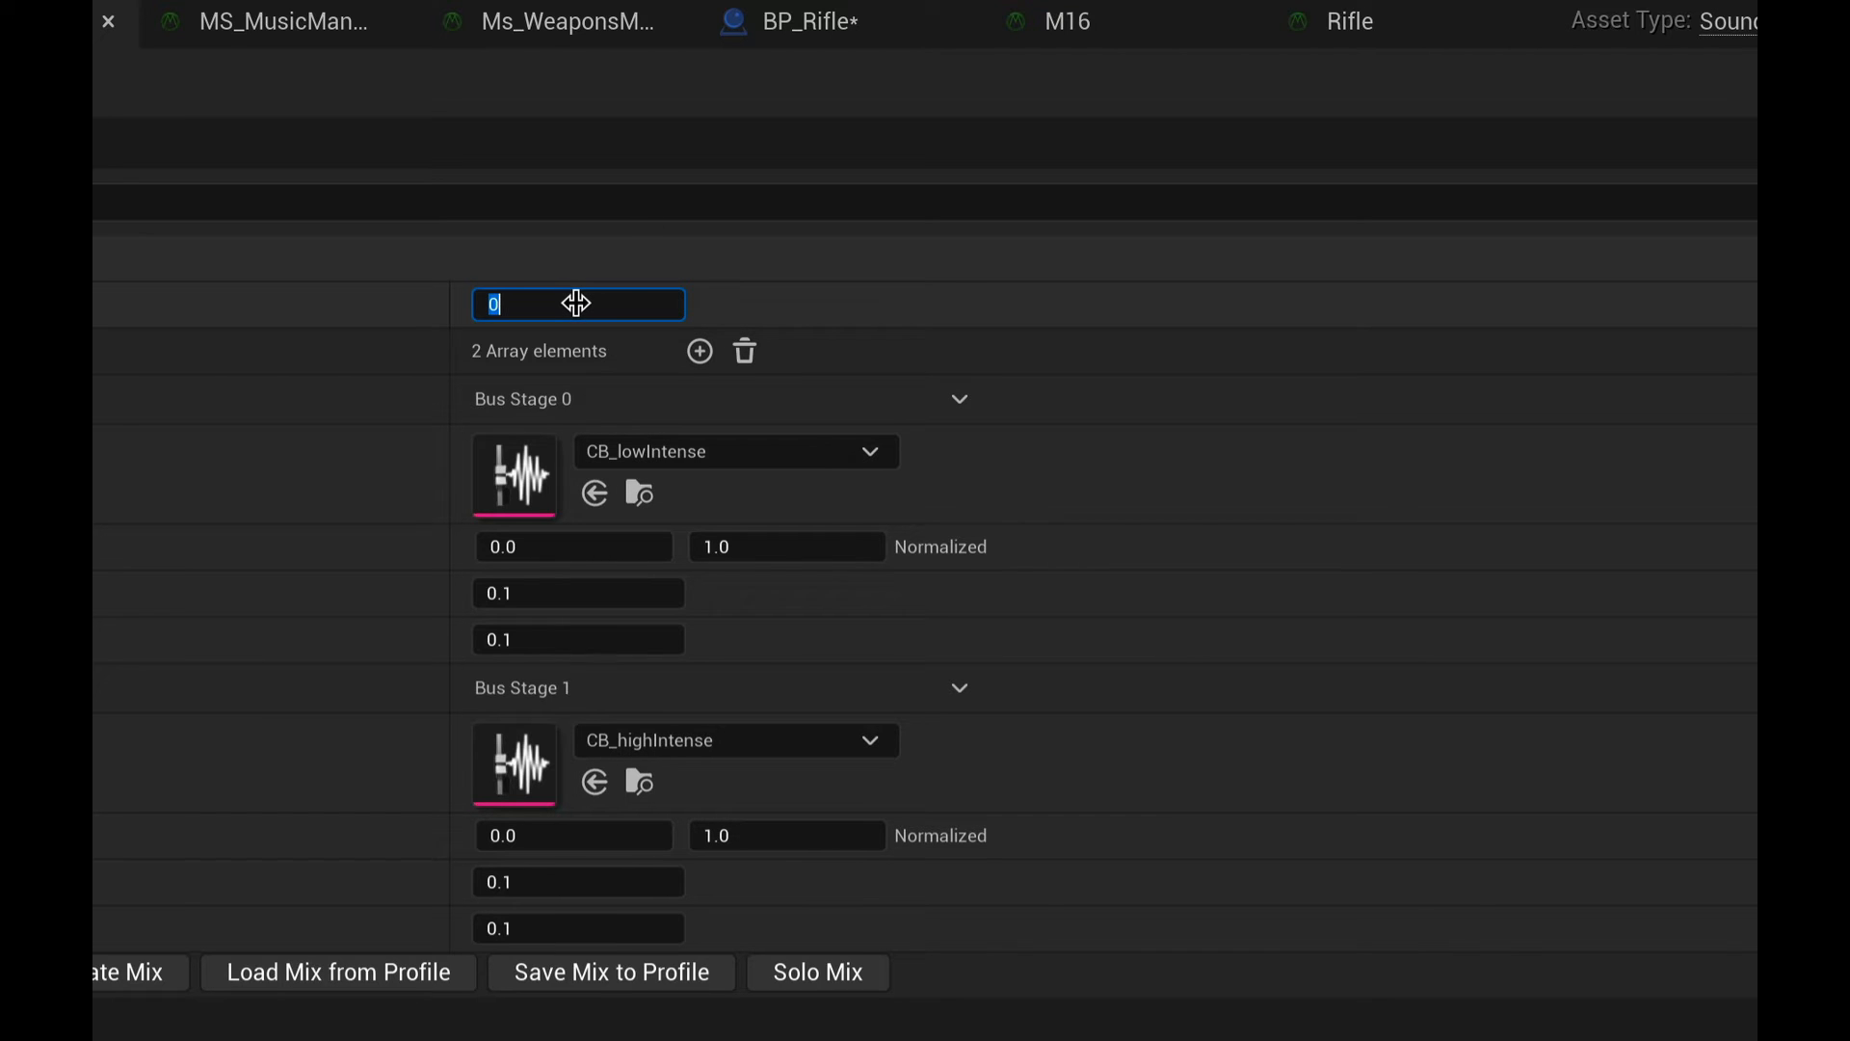
text(1)
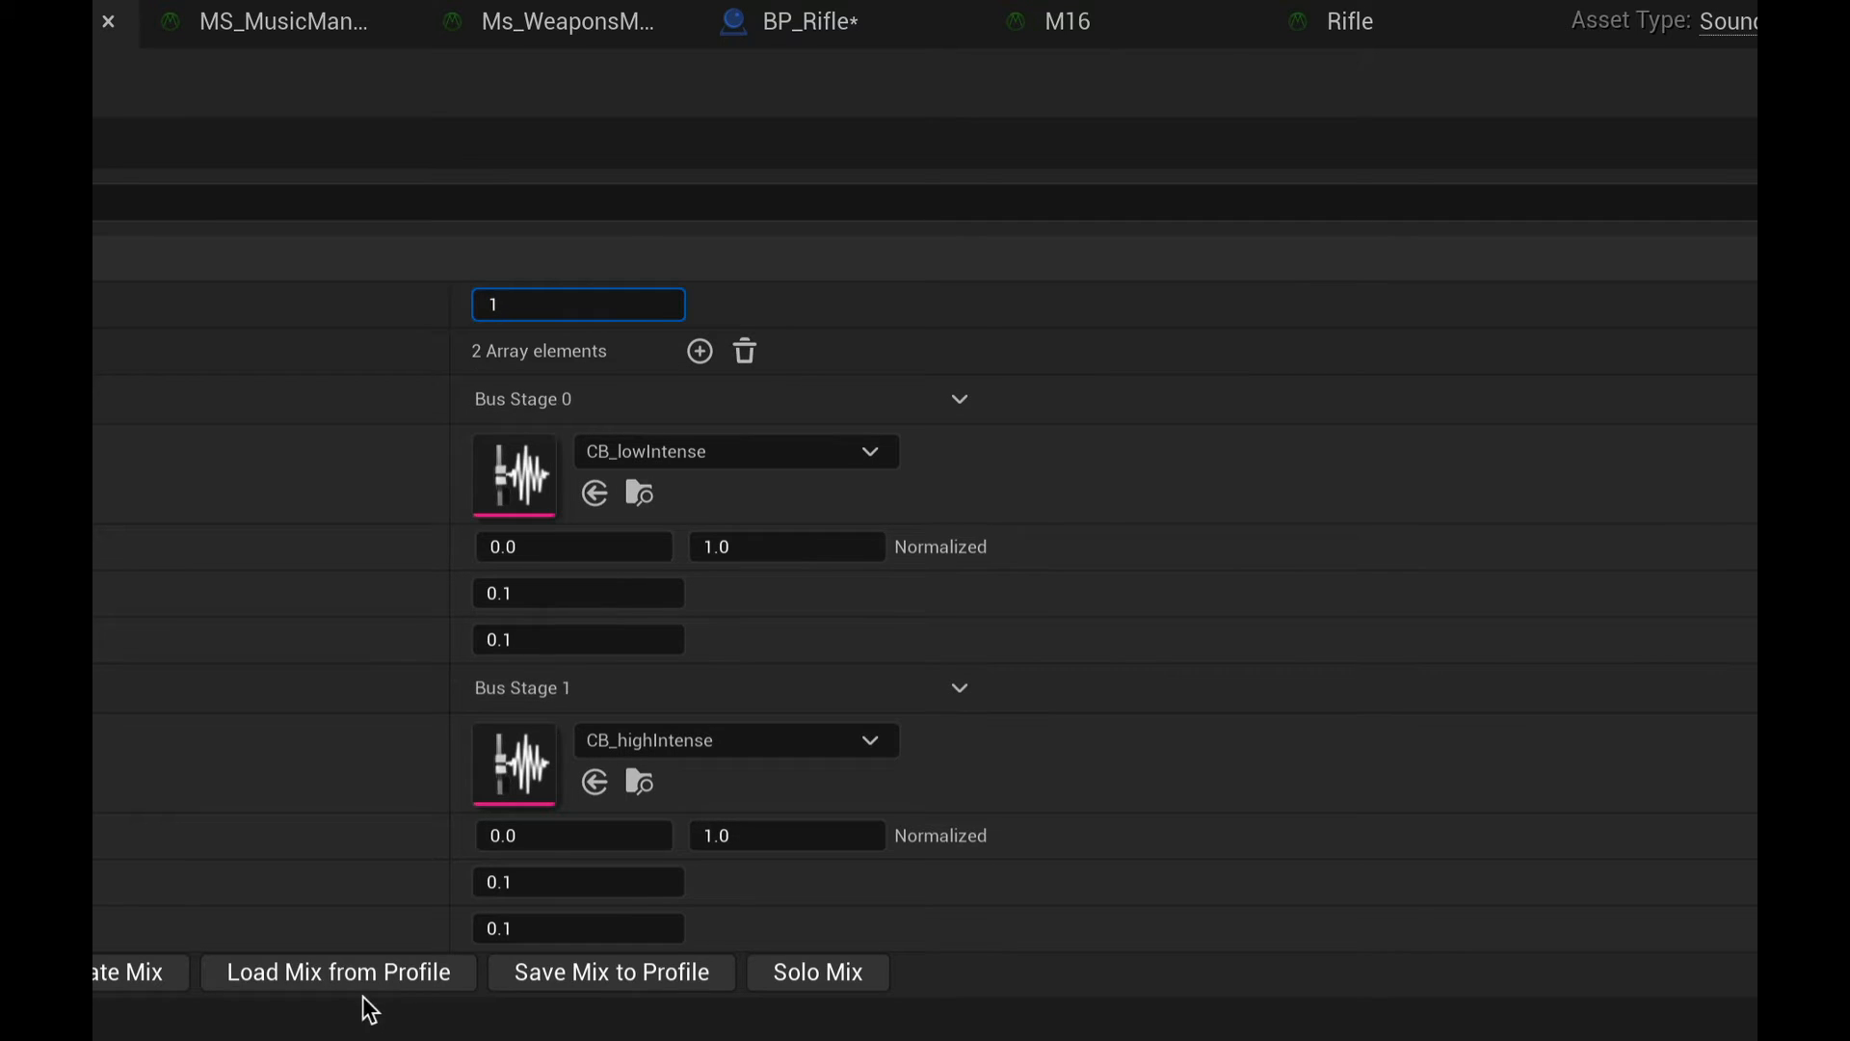
mouse_move(338, 971)
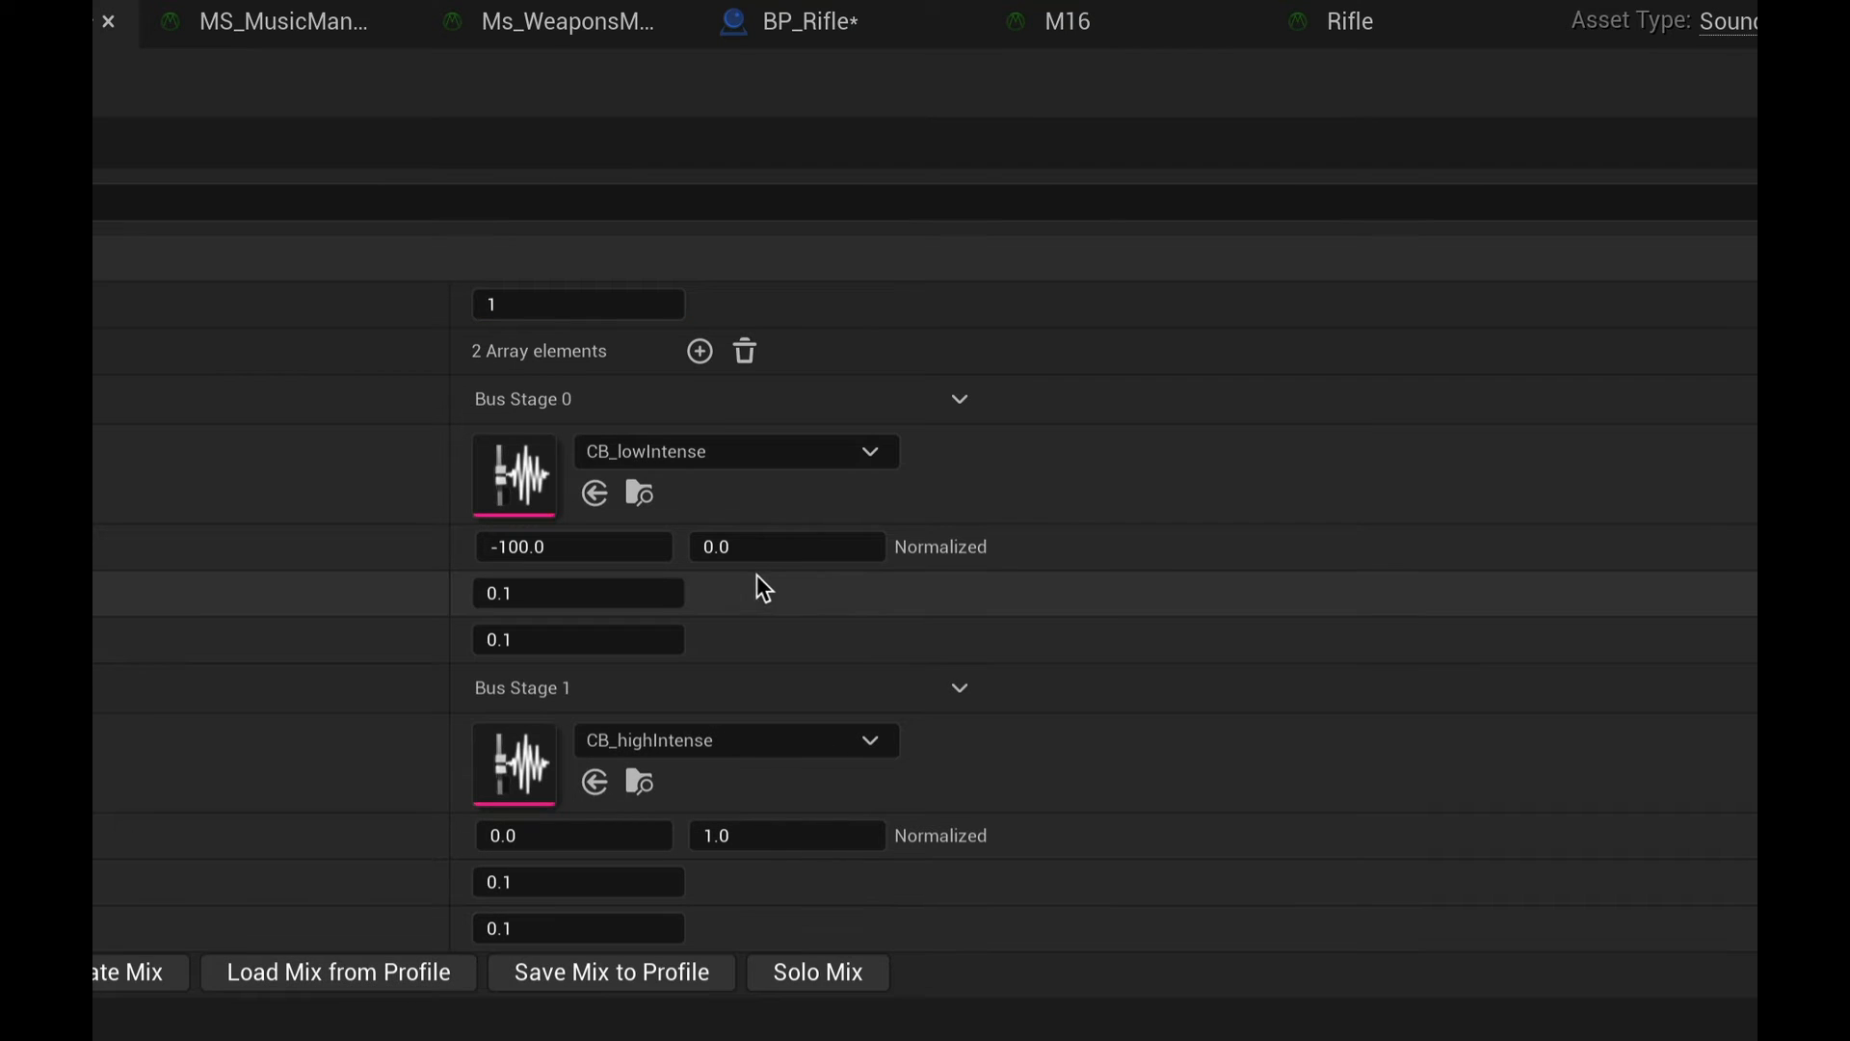
mouse_move(538, 351)
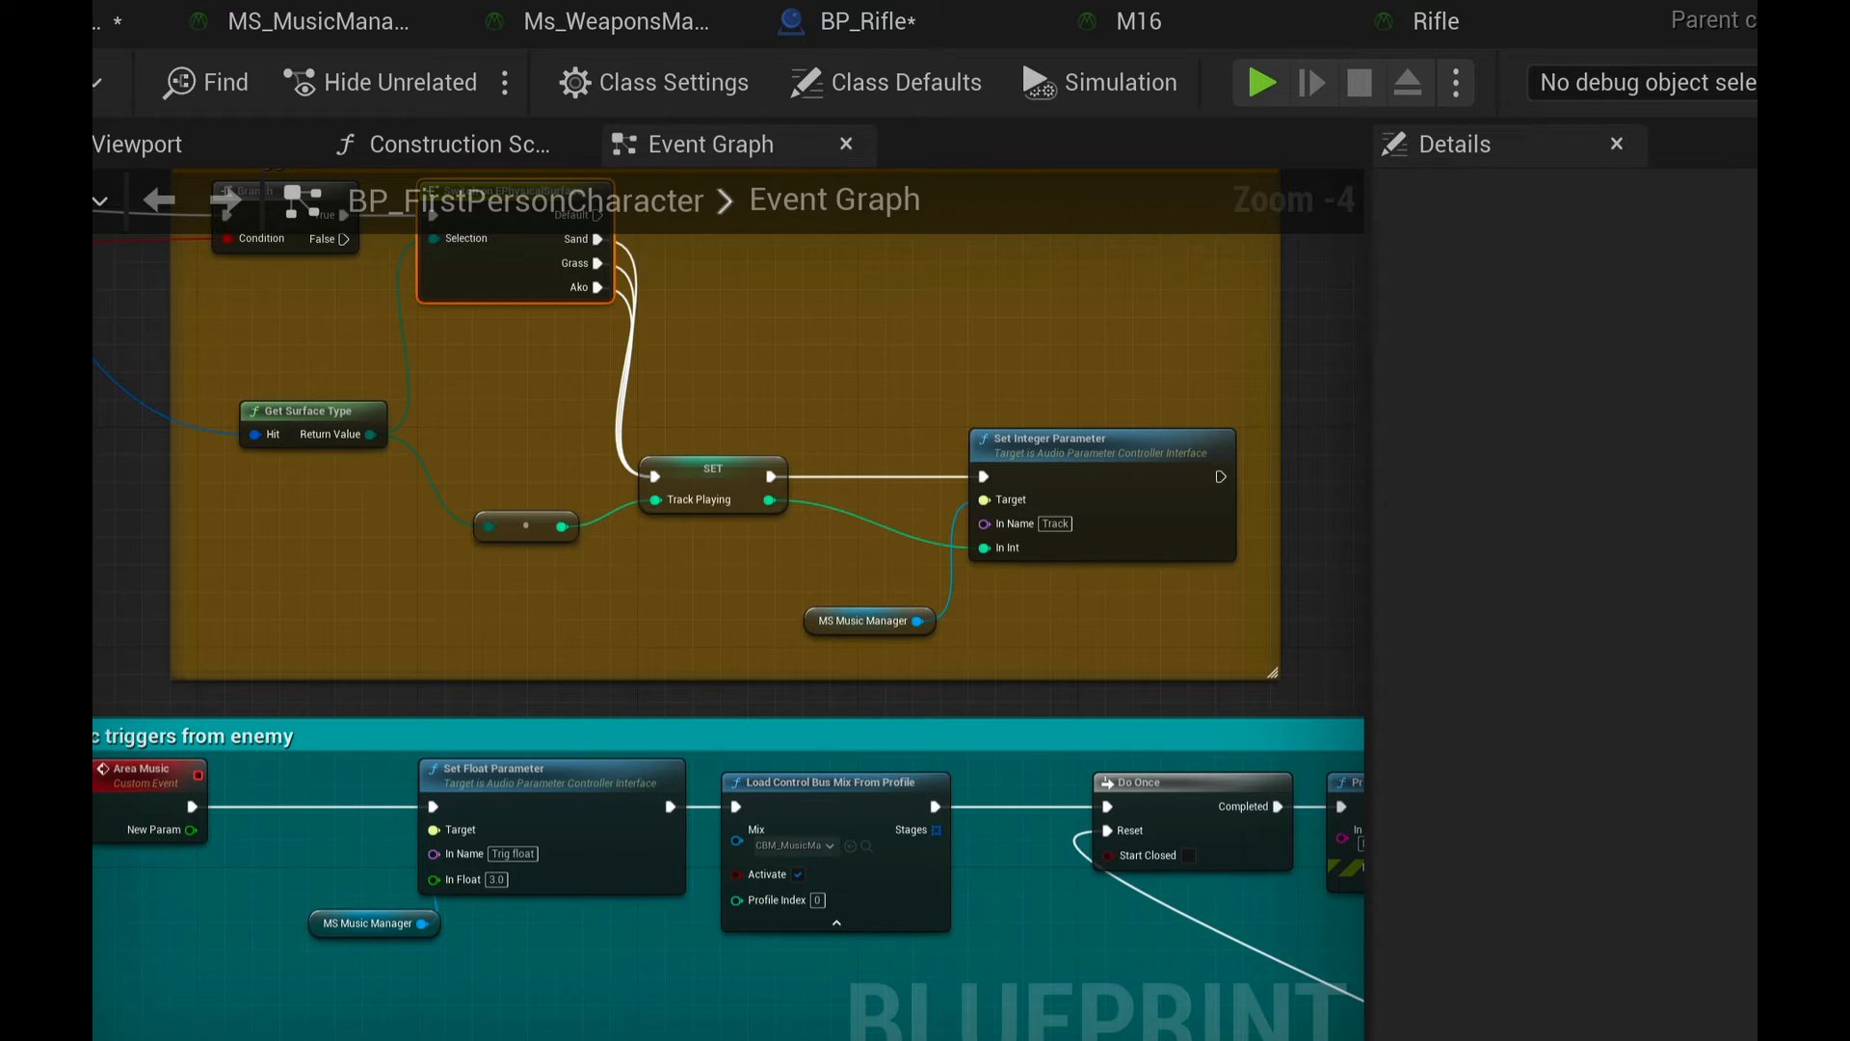
- Scroll the BP_FirstPersonCharacter event graph to review the music trigger nodes
scroll(down, 3)
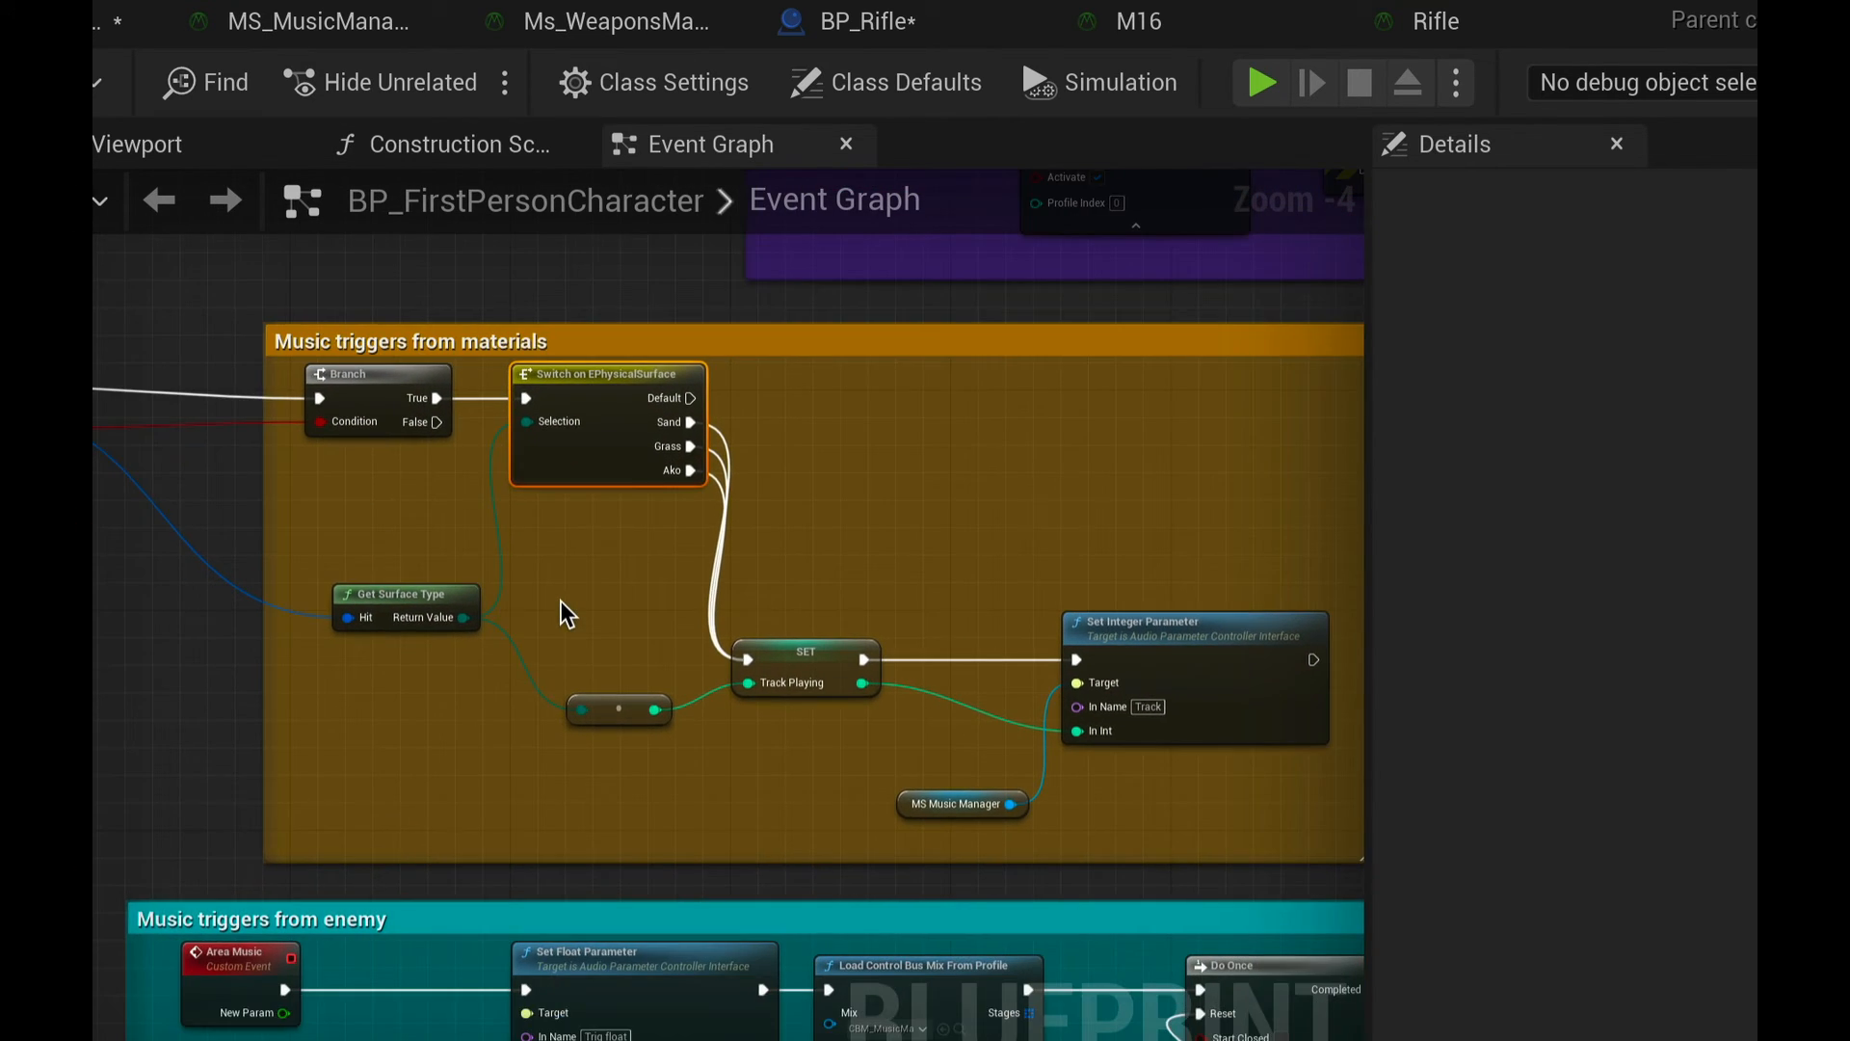
scroll(down, 3)
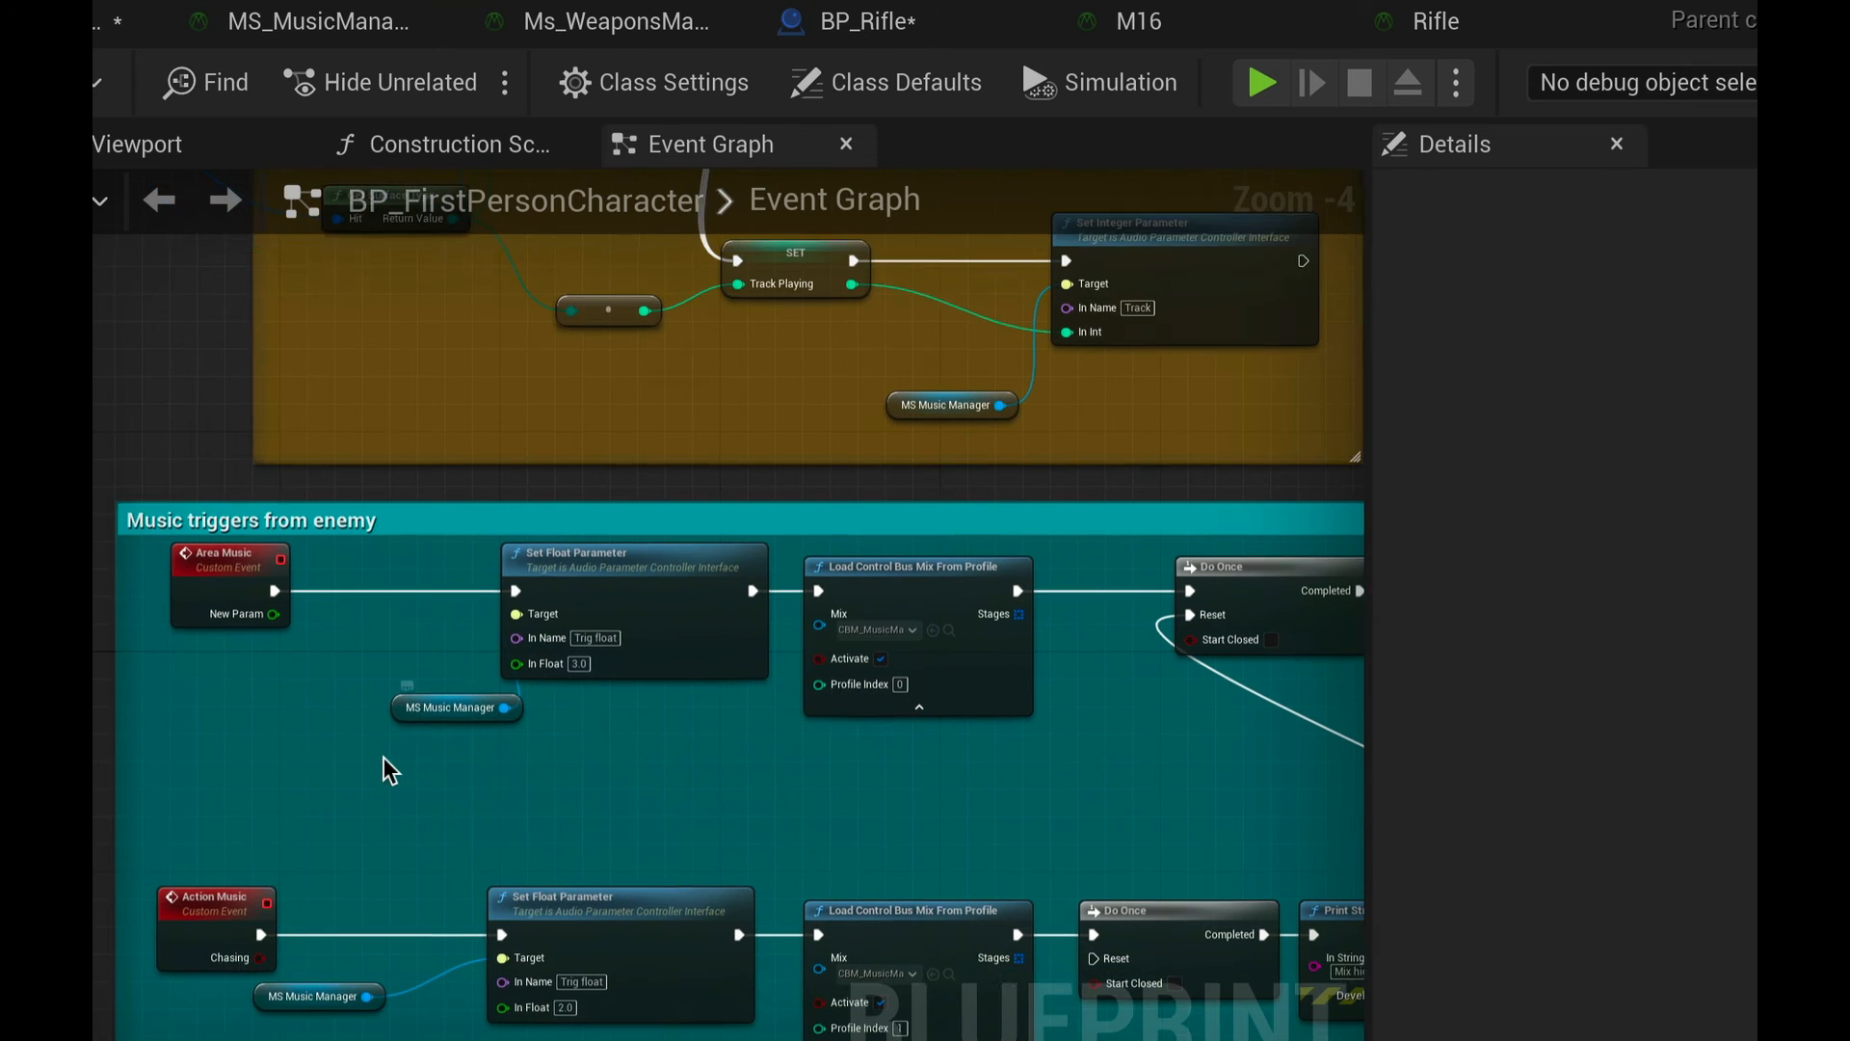